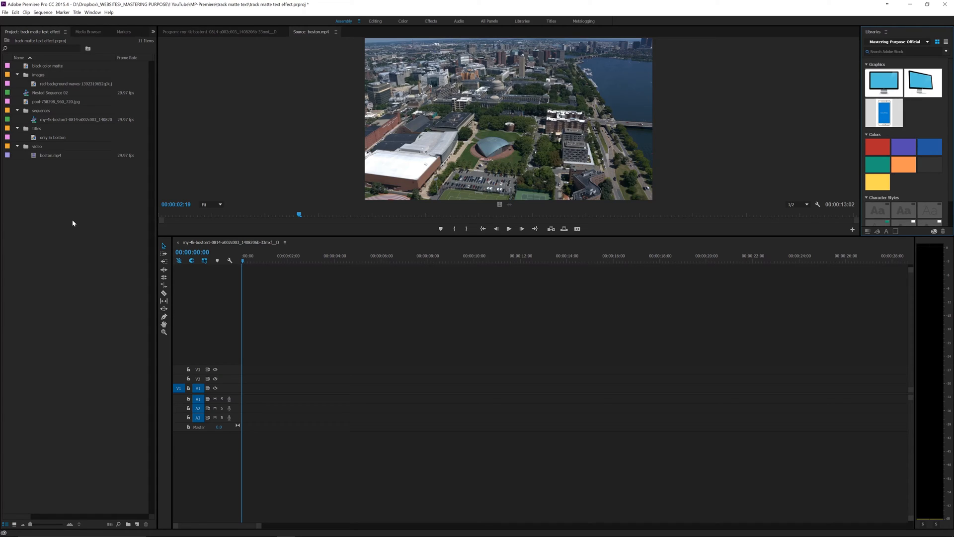
pyautogui.moveTo(519, 123)
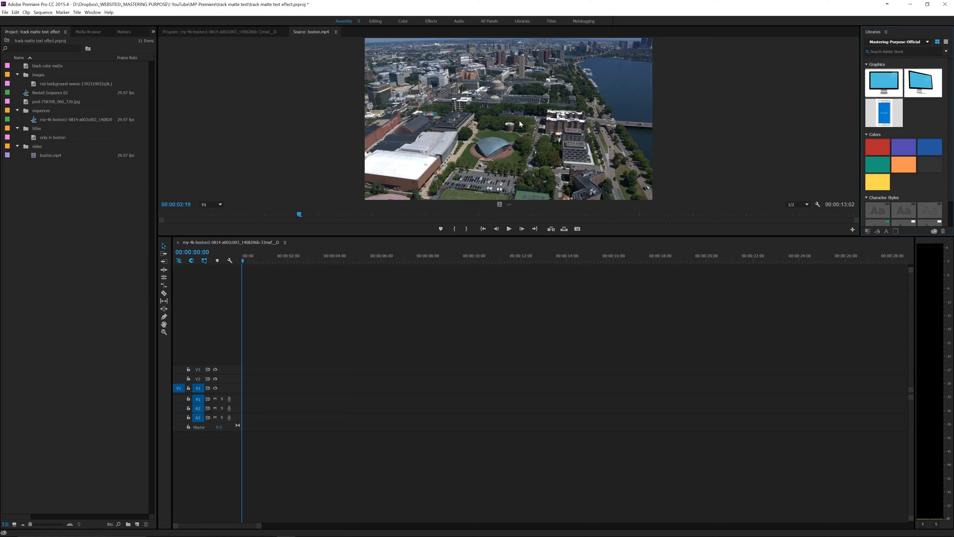
# Step: Place boston.mp4 from the Project panel onto track V1 of the empty sequence
pyautogui.click(336, 31)
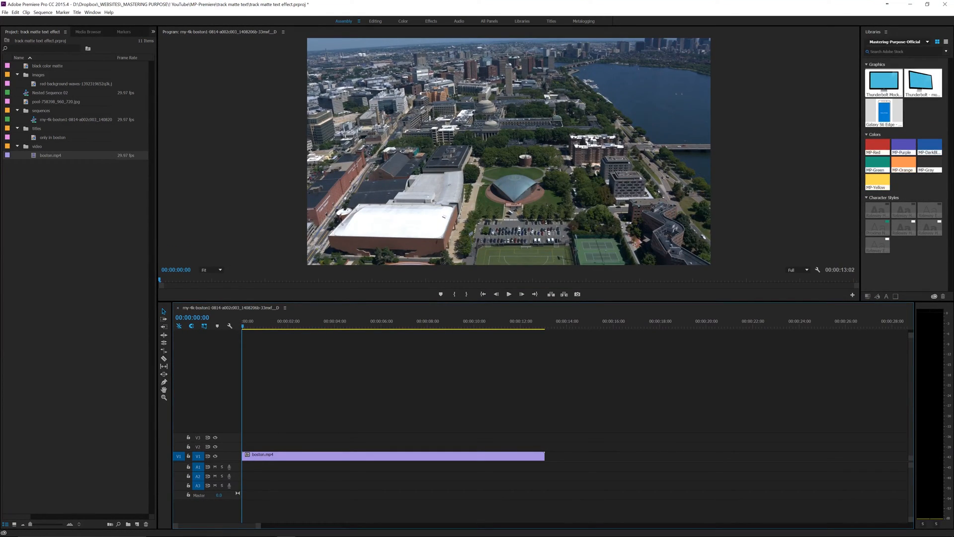
# Step: Apply the Lumetri Creative 'Monochrome Kodak' look to the boston.mp4 clip
pyautogui.click(402, 21)
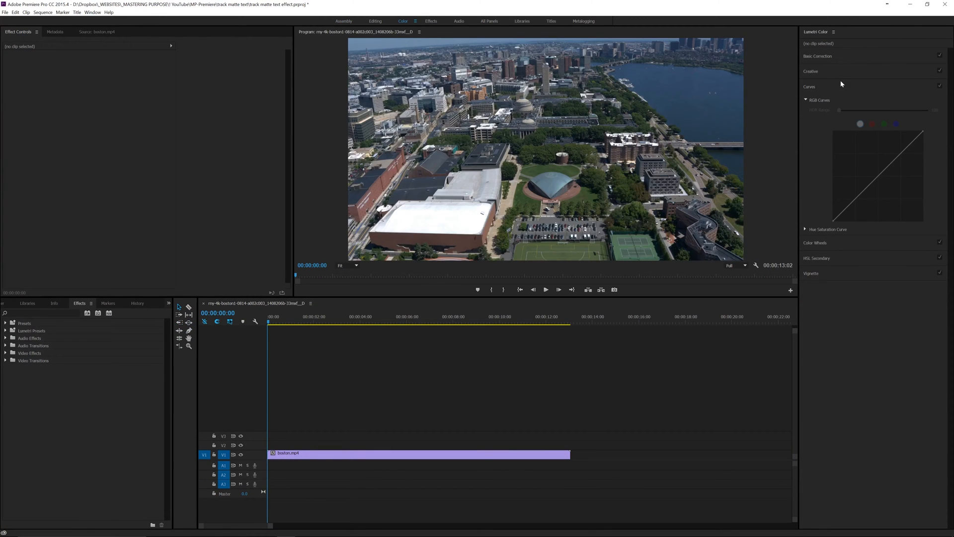
pyautogui.click(810, 71)
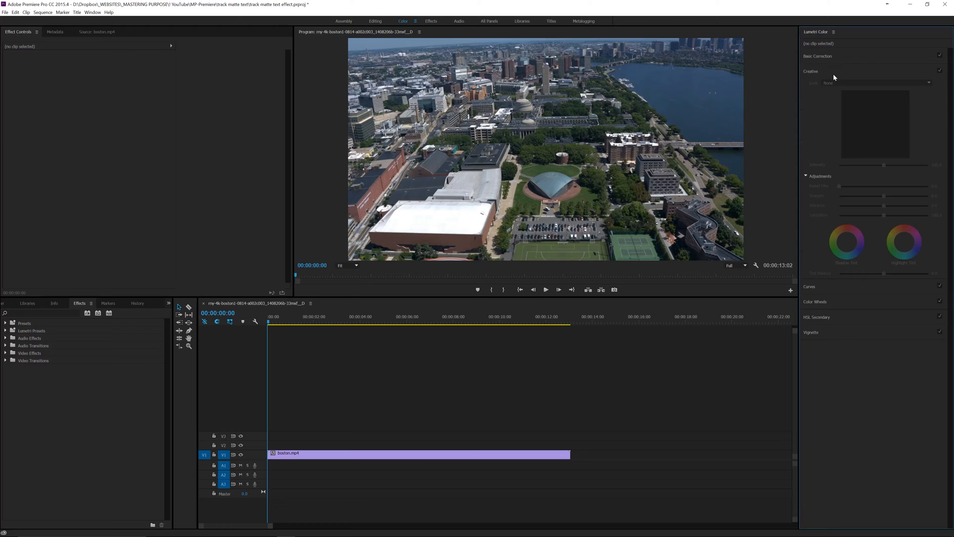
pyautogui.click(418, 453)
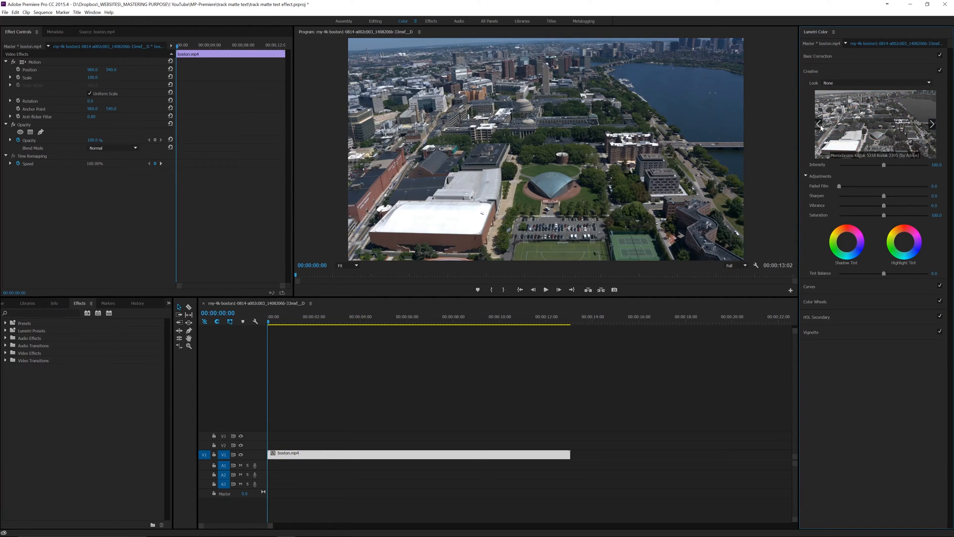
pyautogui.click(932, 124)
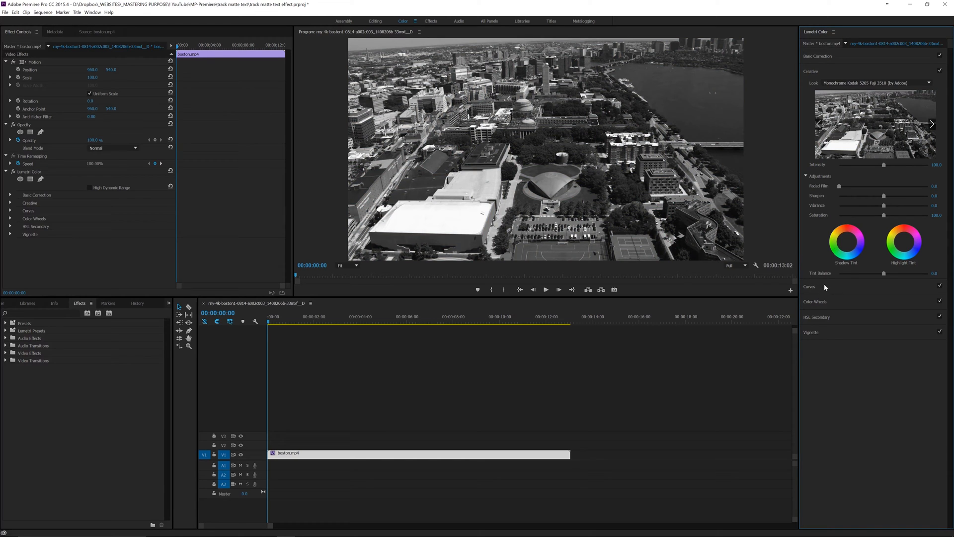
# Step: Bend the Lumetri RGB curve into an S shape for darker shadows, then check playback
pyautogui.click(810, 86)
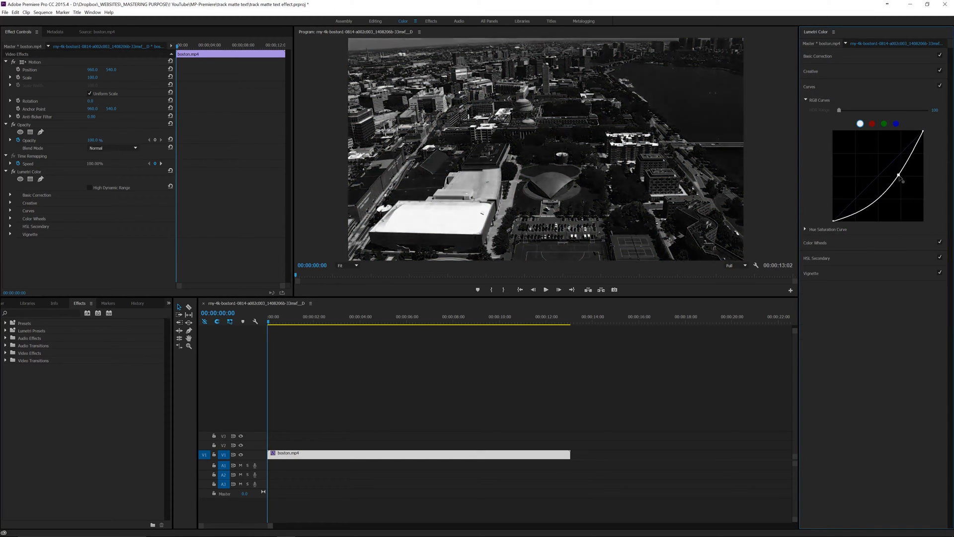
pyautogui.moveTo(901, 180); pyautogui.dragTo(902, 167)
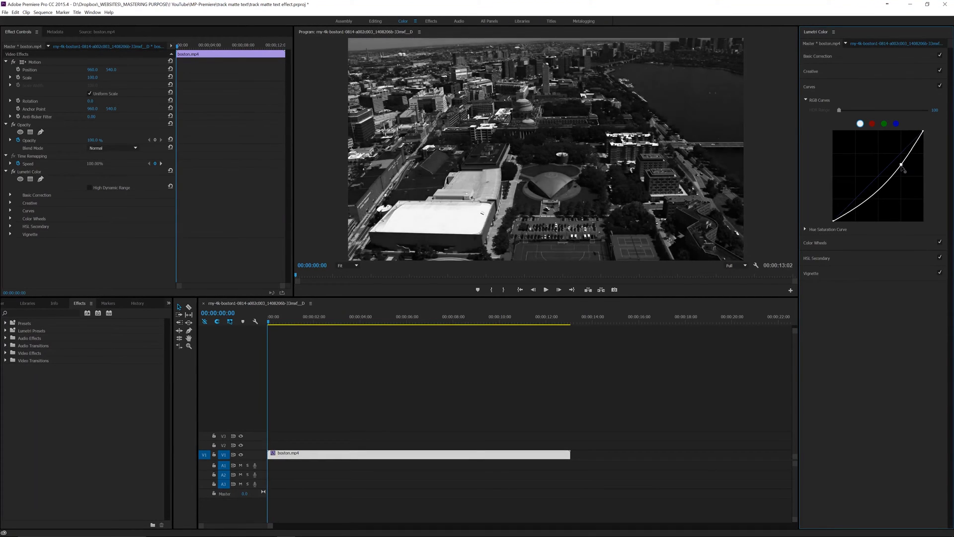
pyautogui.moveTo(902, 168); pyautogui.dragTo(894, 176)
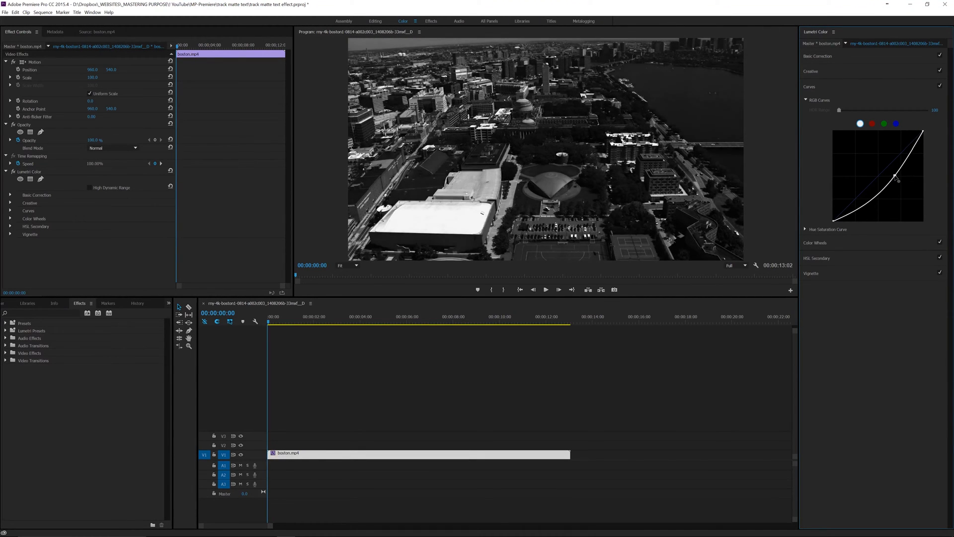
pyautogui.moveTo(894, 176); pyautogui.dragTo(900, 181)
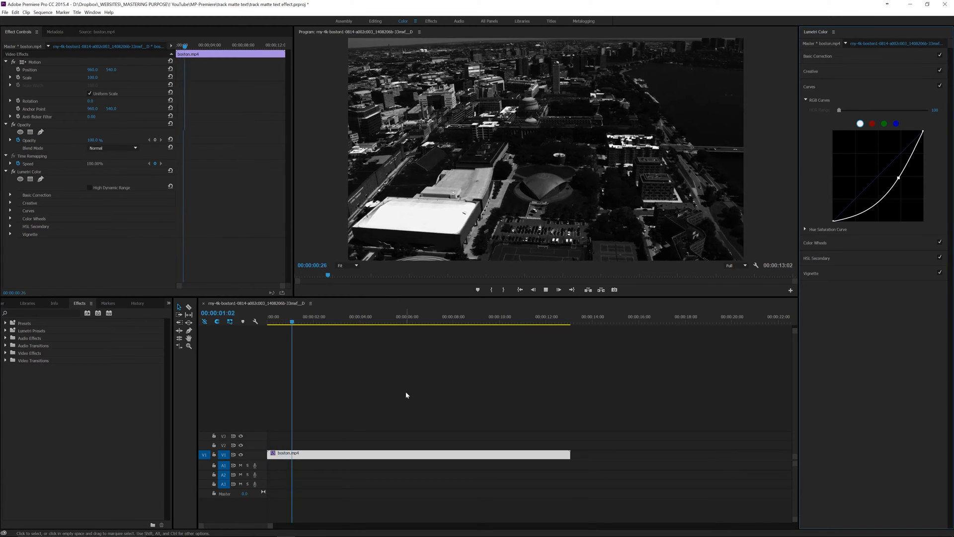
pyautogui.click(322, 321)
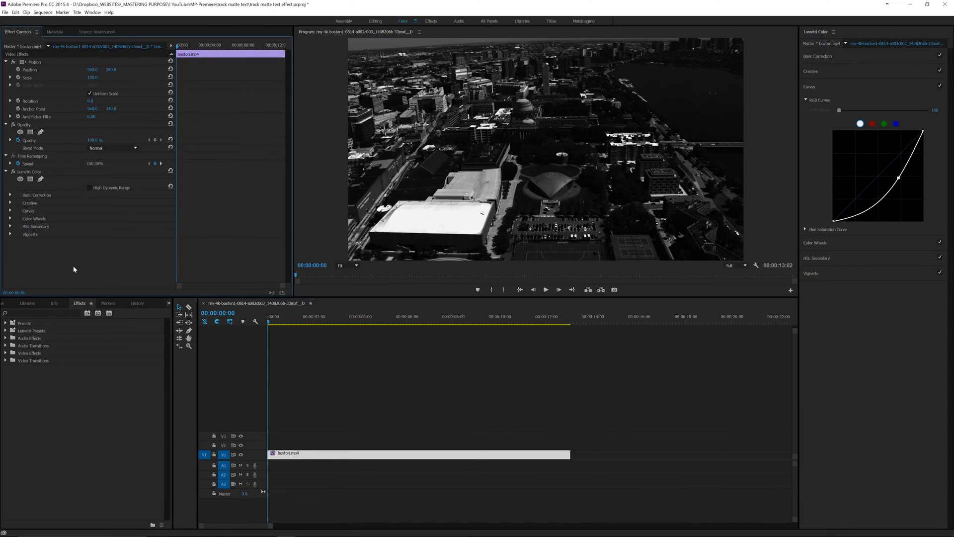
# Step: In the Assembly workspace, place the 'only in boston' title on V2 above the footage
pyautogui.click(344, 21)
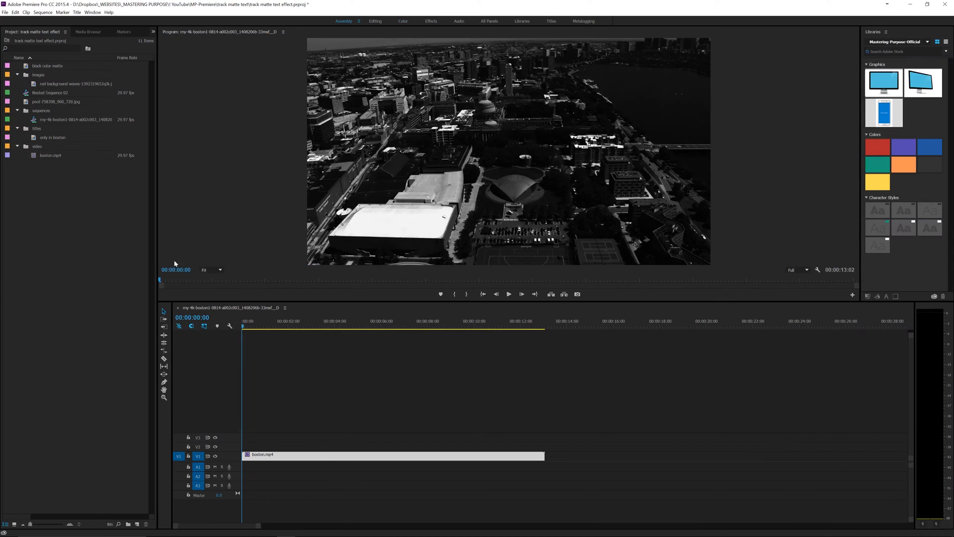
pyautogui.moveTo(52, 137); pyautogui.dragTo(298, 437)
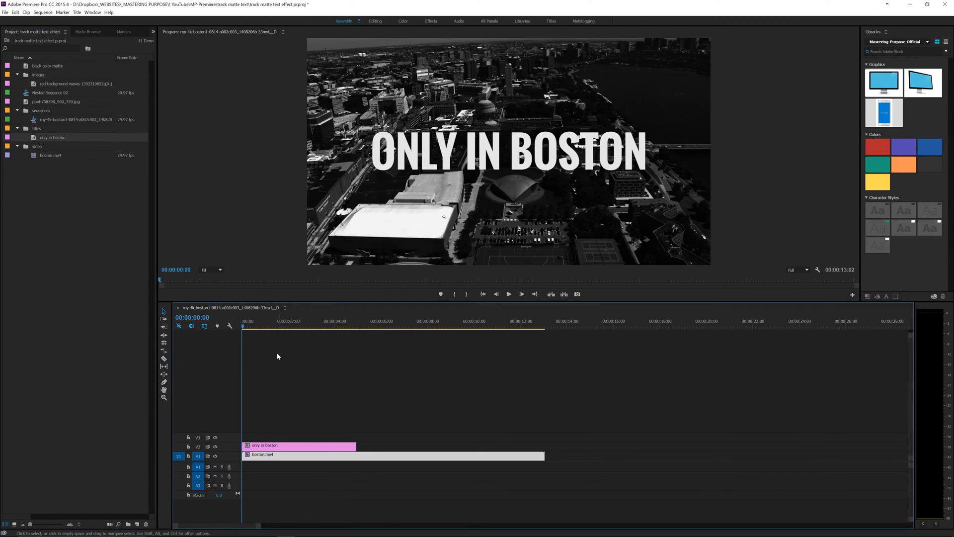
pyautogui.click(507, 294)
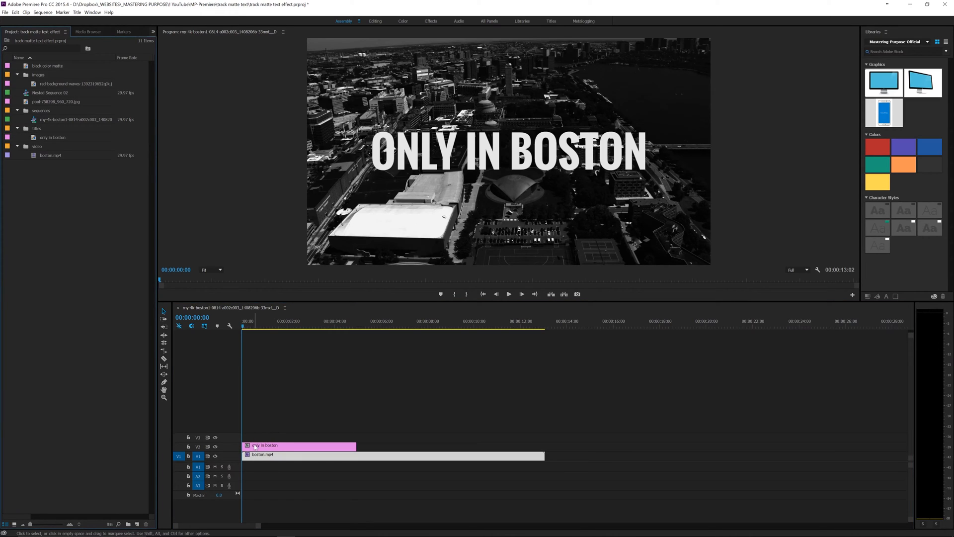
pyautogui.click(390, 453)
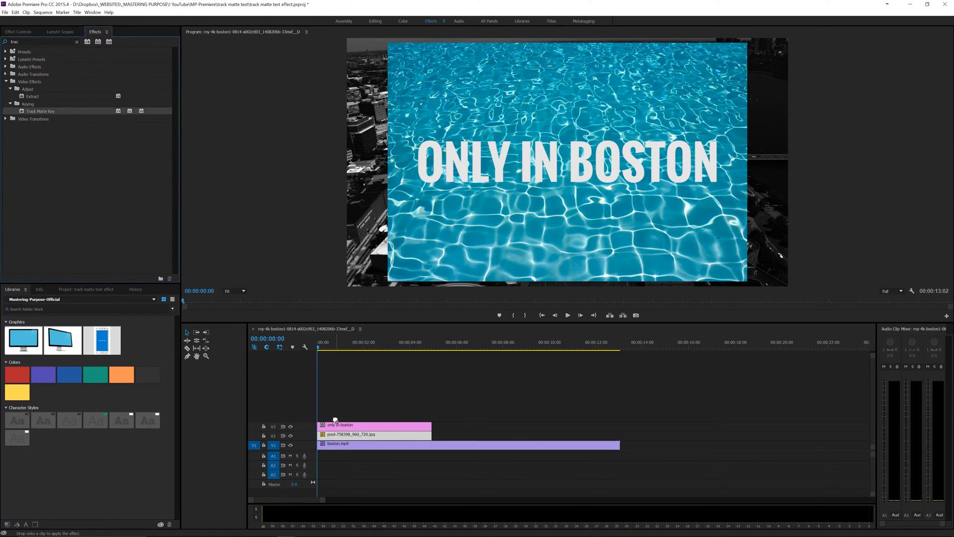
# Step: Apply Track Matte Key to the pool image with Matte set to Video 3
pyautogui.click(373, 433)
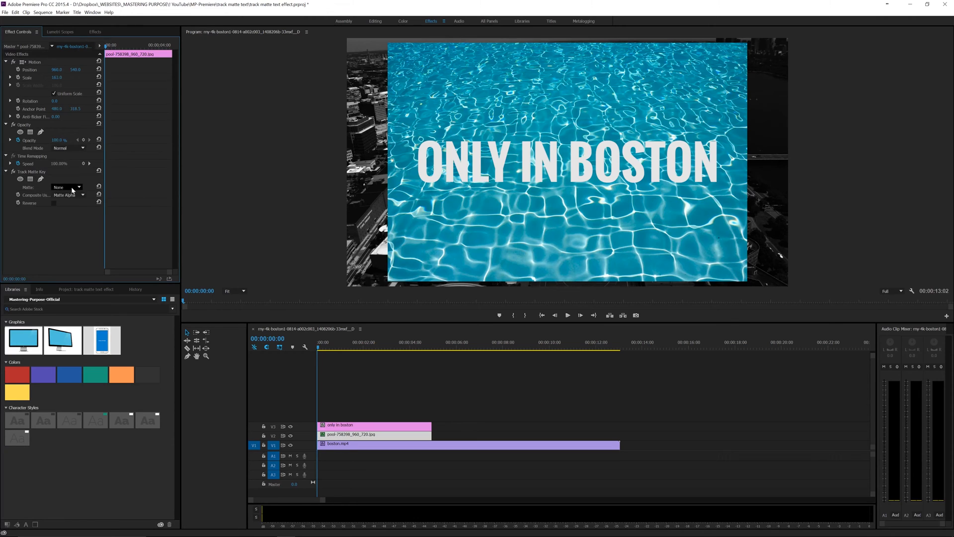
pyautogui.click(67, 187)
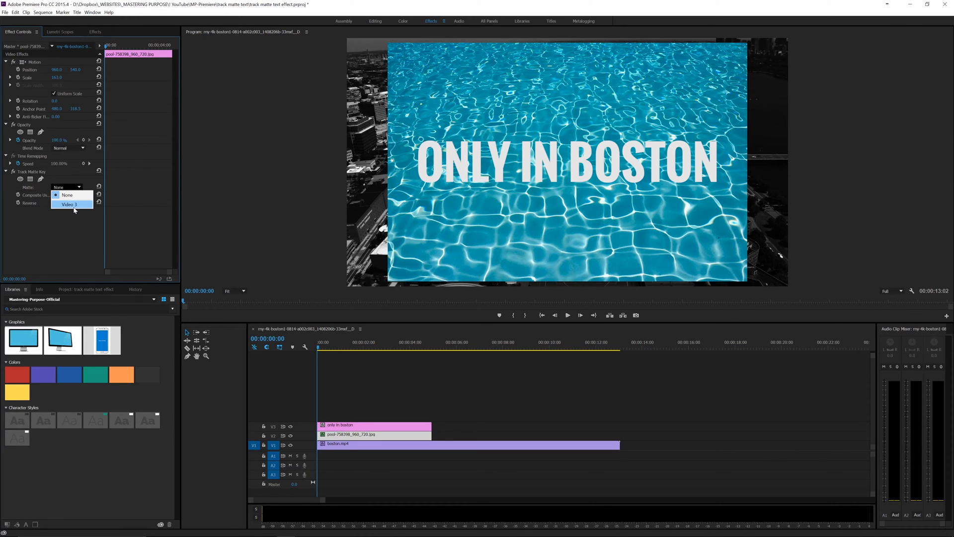
pyautogui.click(68, 204)
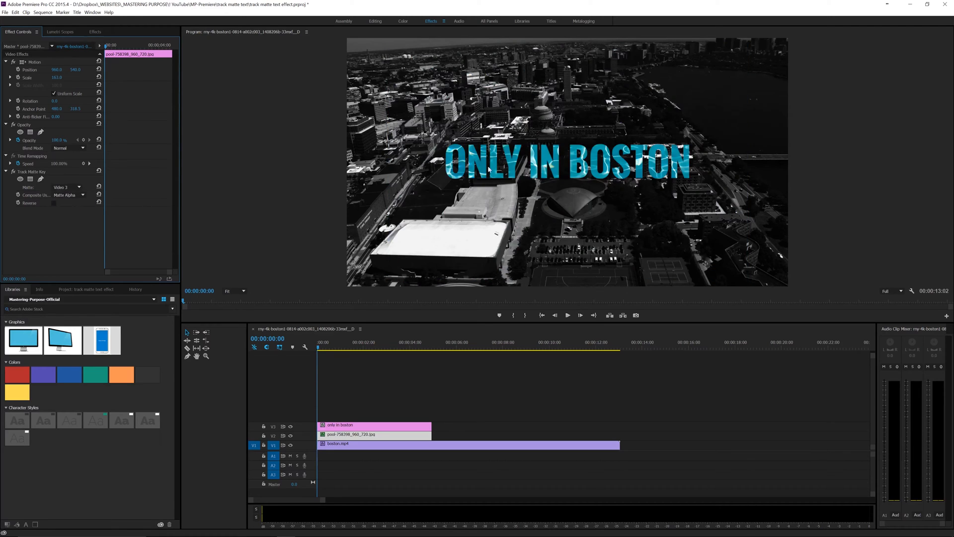
pyautogui.moveTo(34, 207)
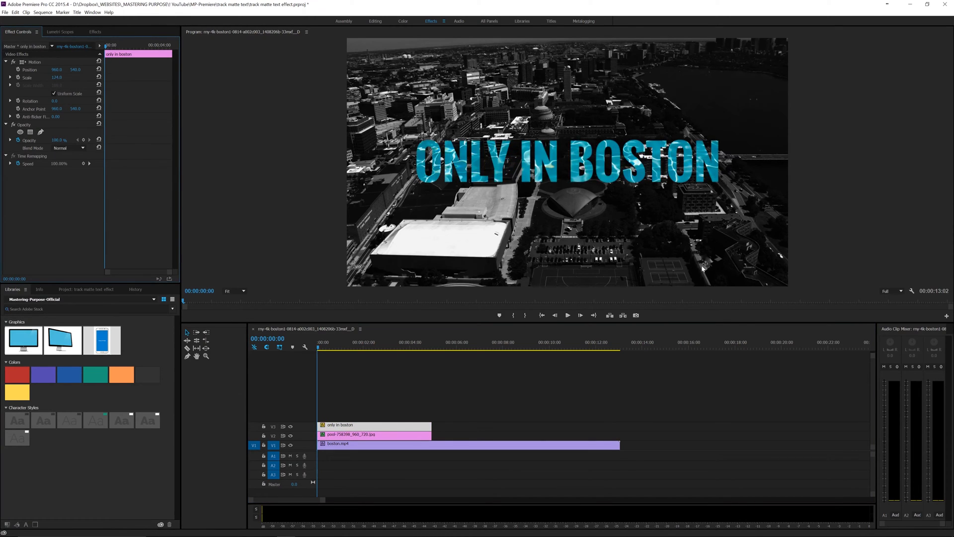
# Step: Select both the ONLY IN BOSTON title clip and the pool image clip
pyautogui.click(351, 434)
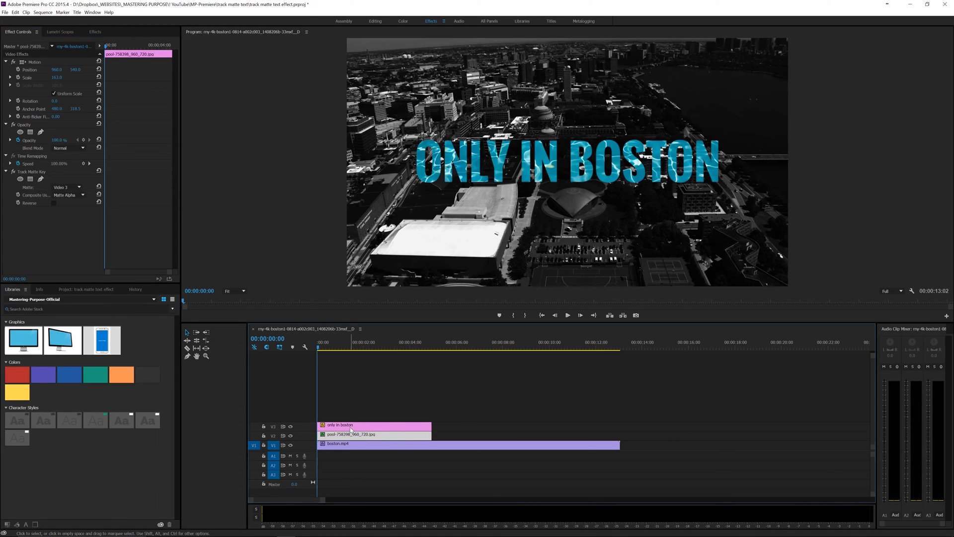
pyautogui.click(567, 314)
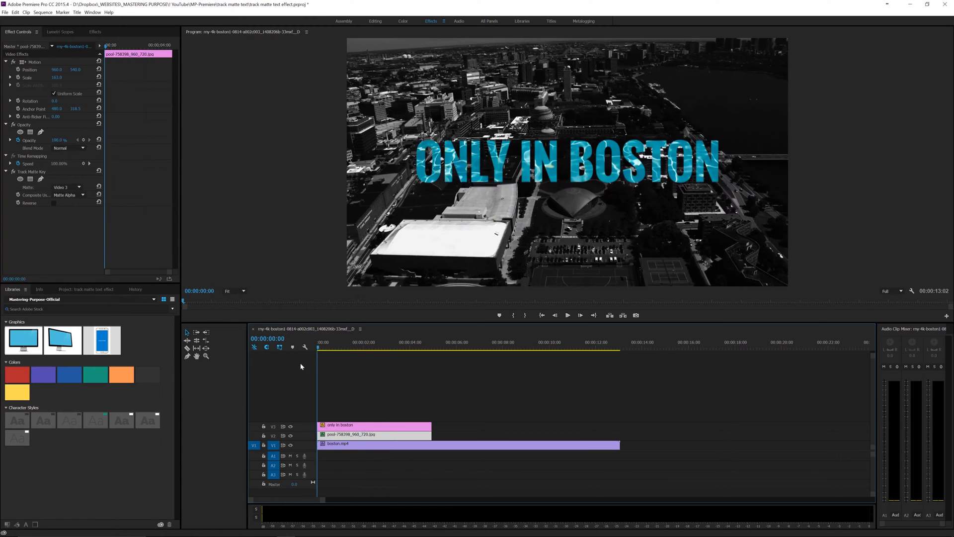
pyautogui.click(352, 434)
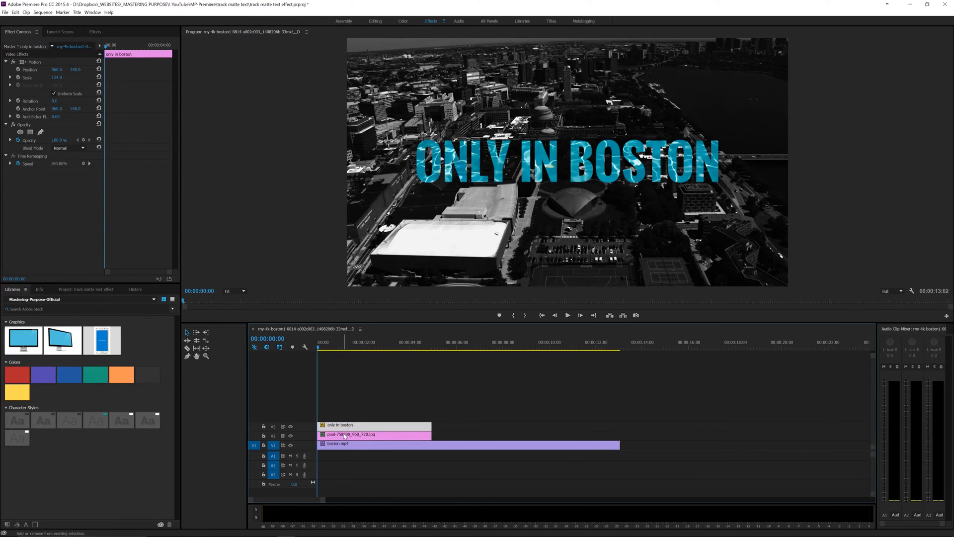
# Step: Nest the selected clips into a nested sequence named 'pool text'
pyautogui.rightClick(351, 434)
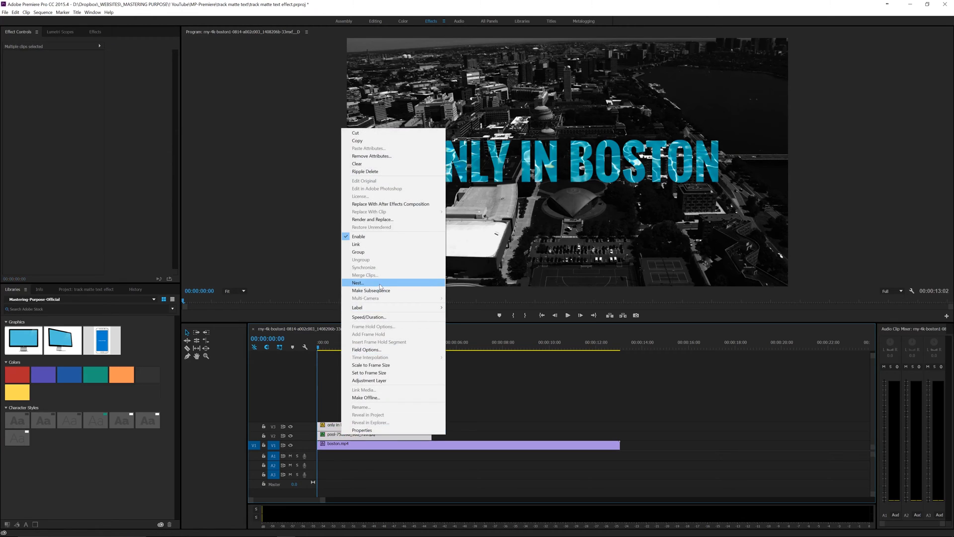
pyautogui.click(358, 282)
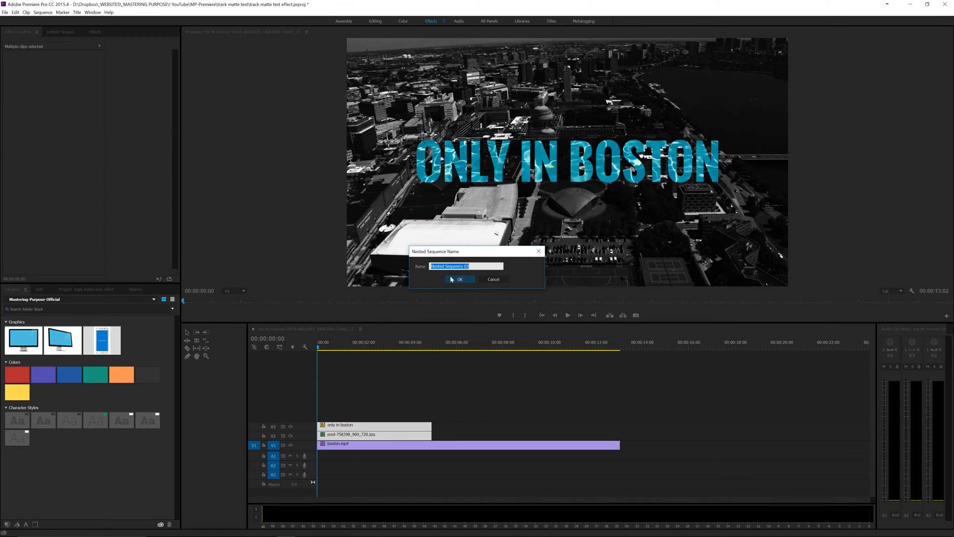
pyautogui.write('pool text')
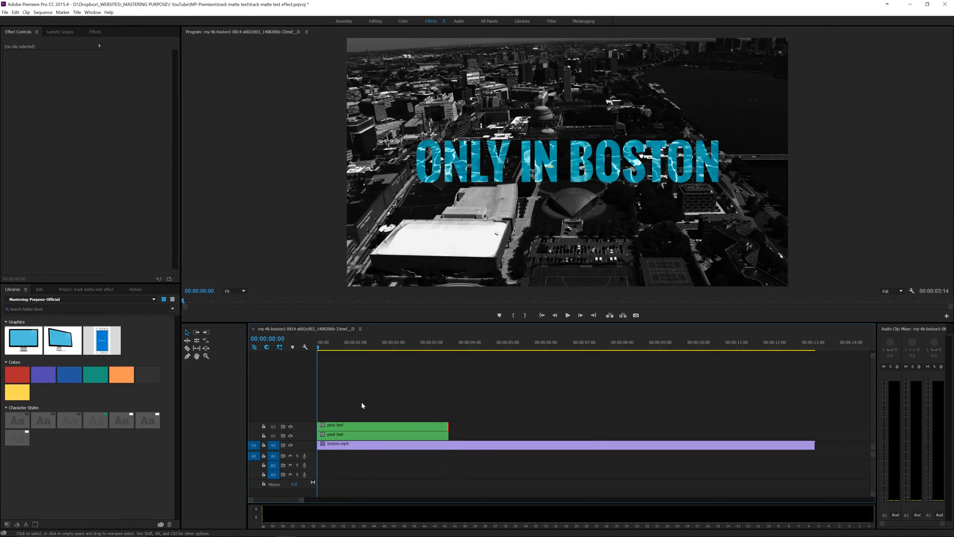
# Step: Set the upper pool text copy's Opacity blend mode to Vivid Light
pyautogui.click(566, 315)
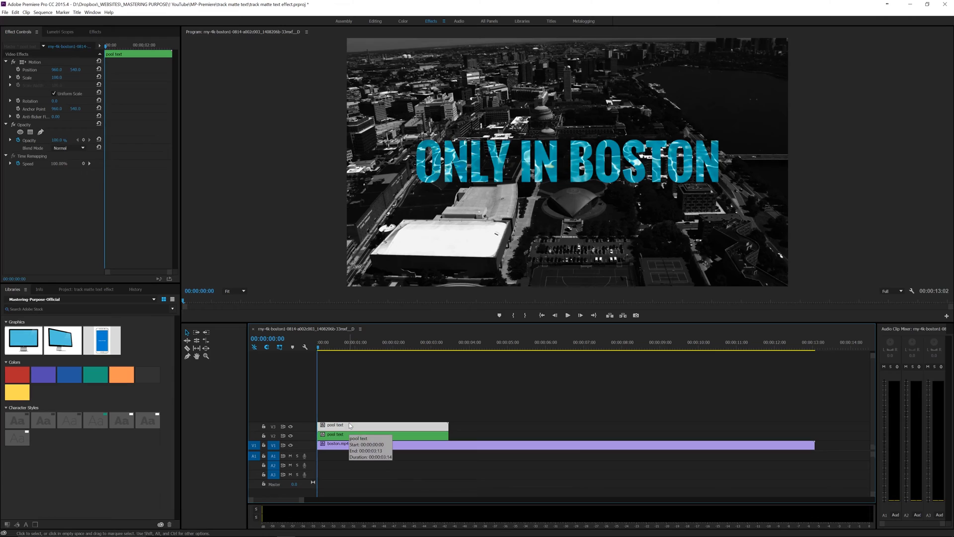
pyautogui.moveTo(90, 226)
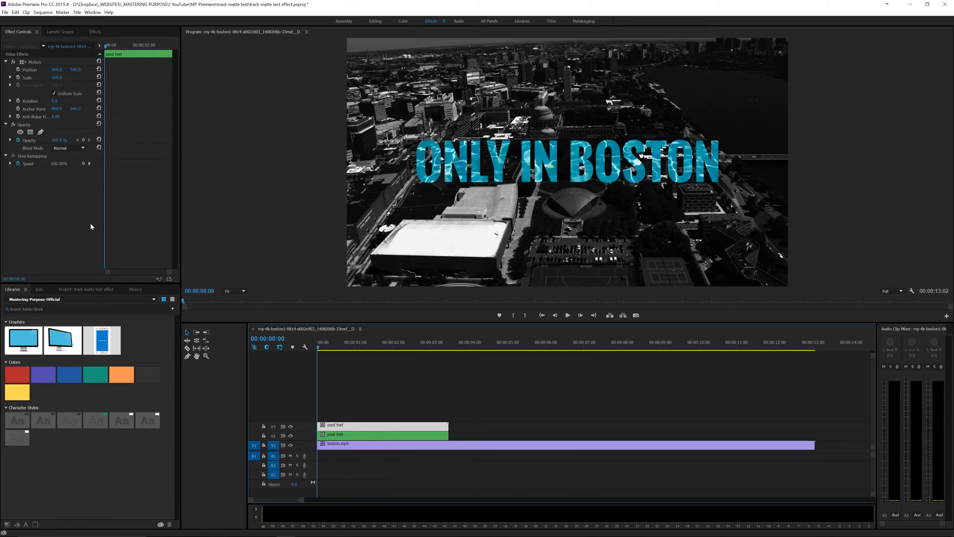
pyautogui.click(68, 148)
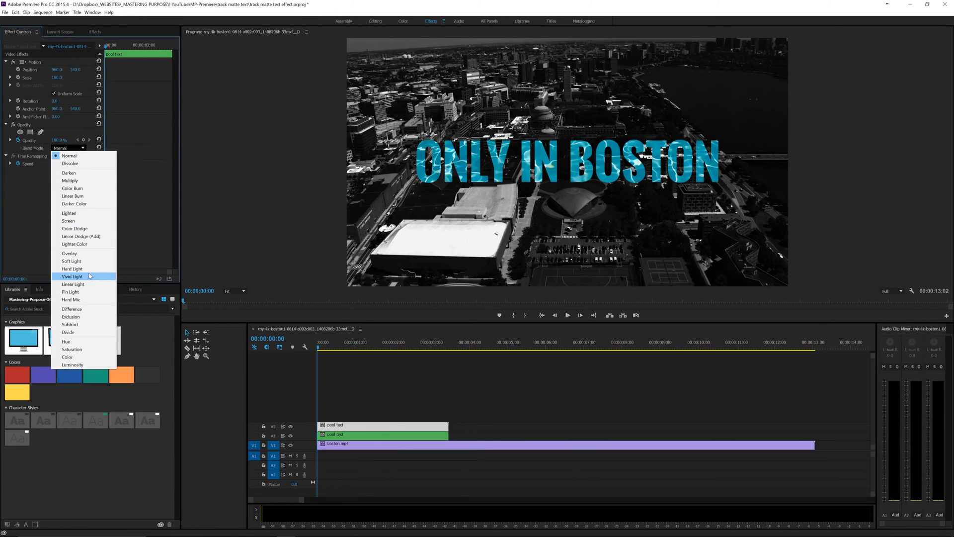
pyautogui.click(72, 276)
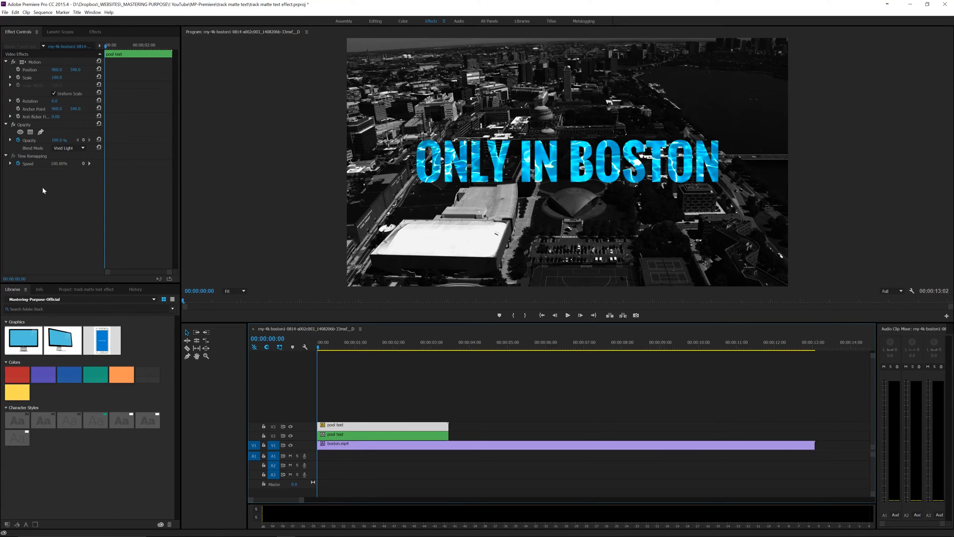
pyautogui.moveTo(41, 133)
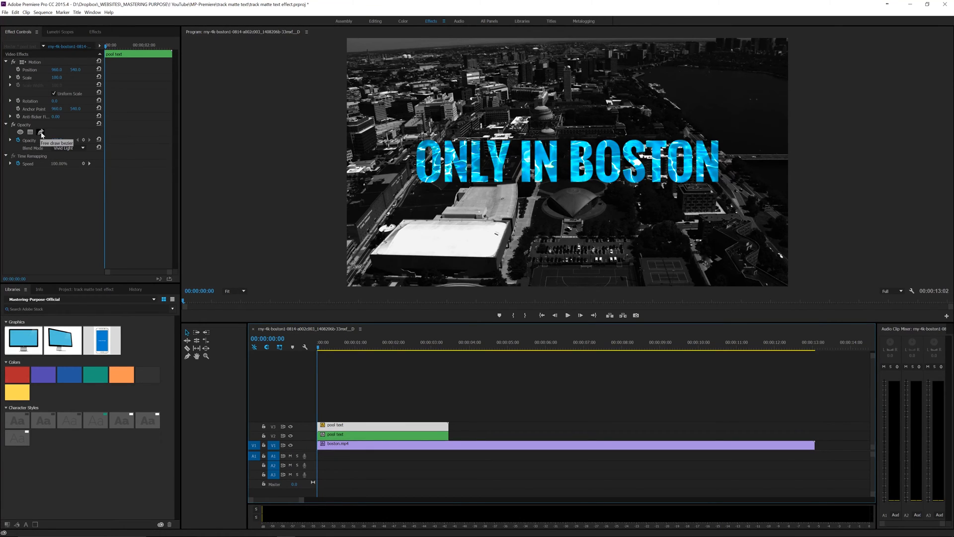
# Step: Draw a freehand mask strip on the top copy, shift it toward 'IN', and set Color Burn
pyautogui.click(41, 132)
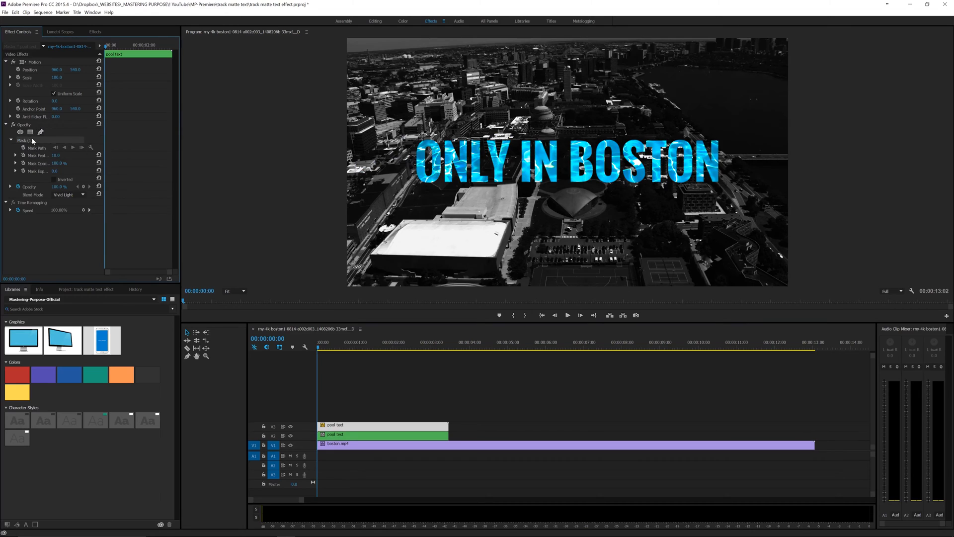
pyautogui.moveTo(414, 122)
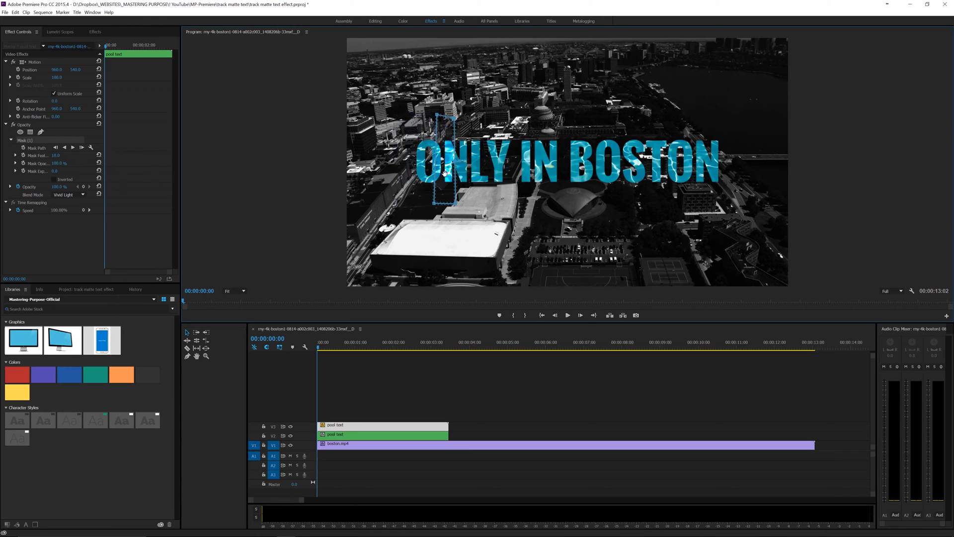
pyautogui.moveTo(444, 164); pyautogui.dragTo(572, 167)
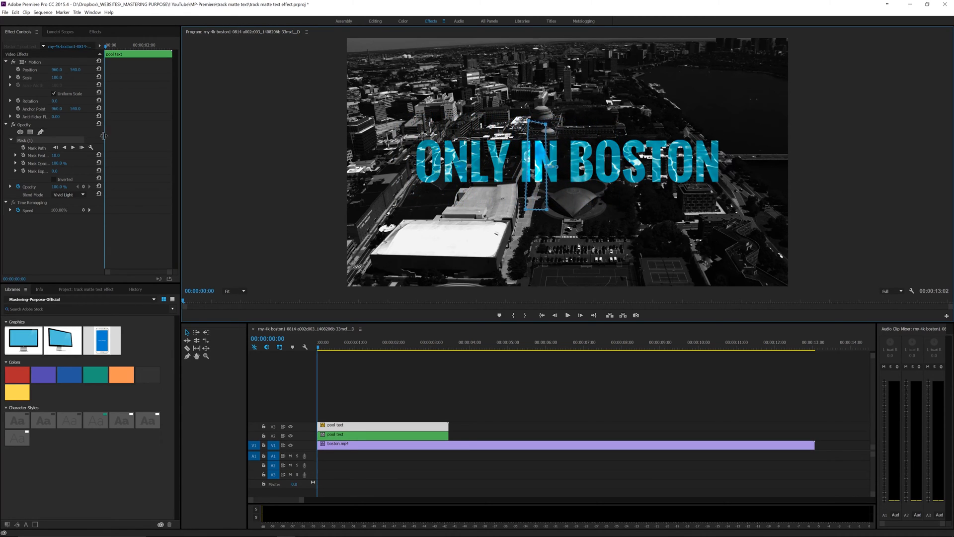
pyautogui.click(83, 236)
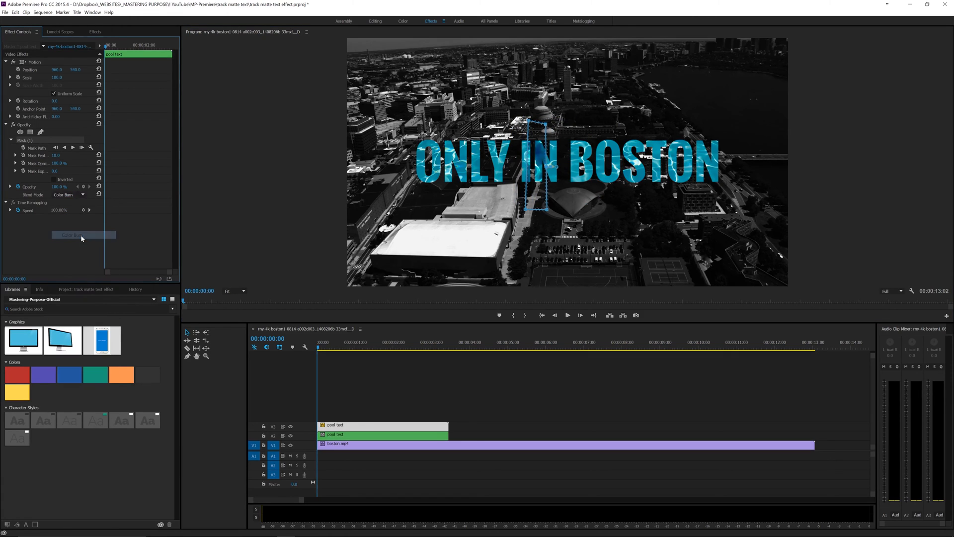
pyautogui.click(69, 194)
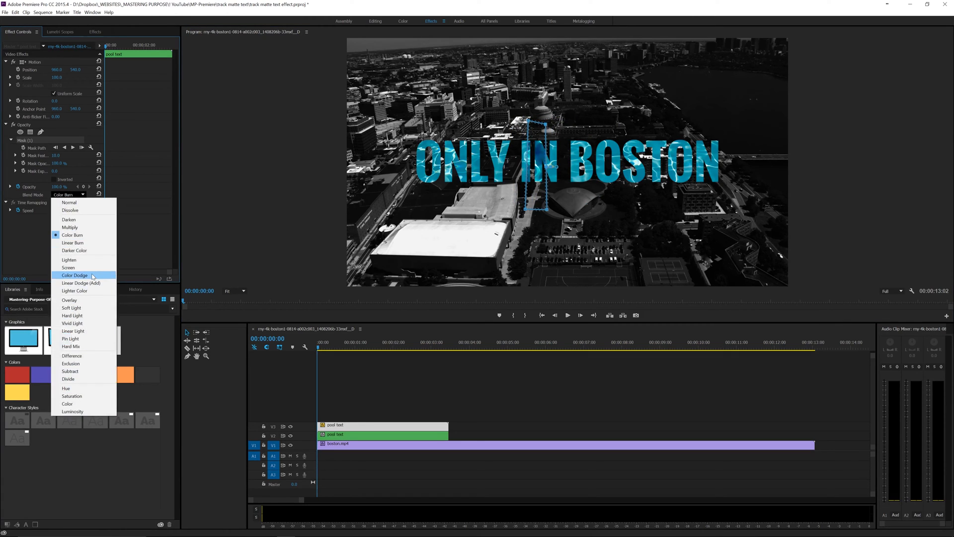
# Step: Change the masked copy's Opacity blend mode to Color Dodge
pyautogui.click(74, 275)
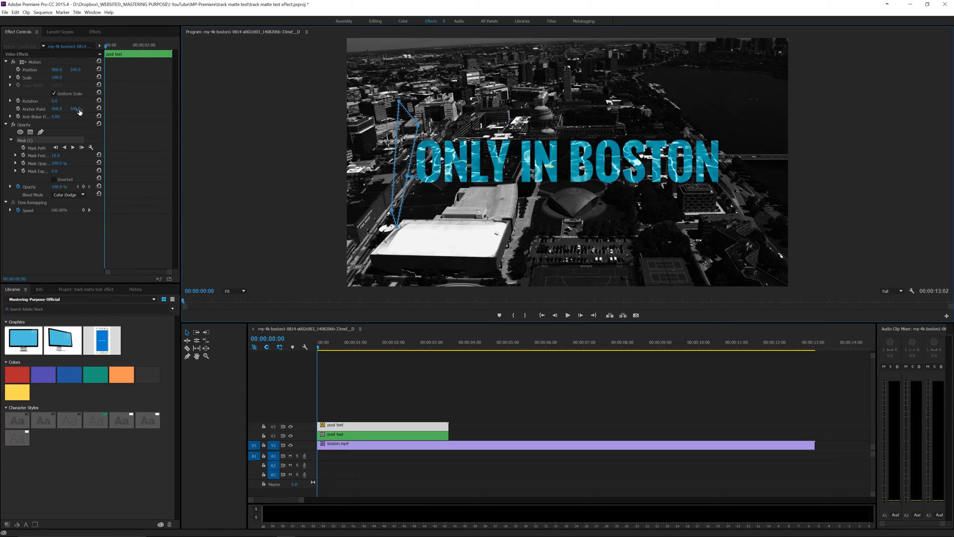
pyautogui.moveTo(18, 69)
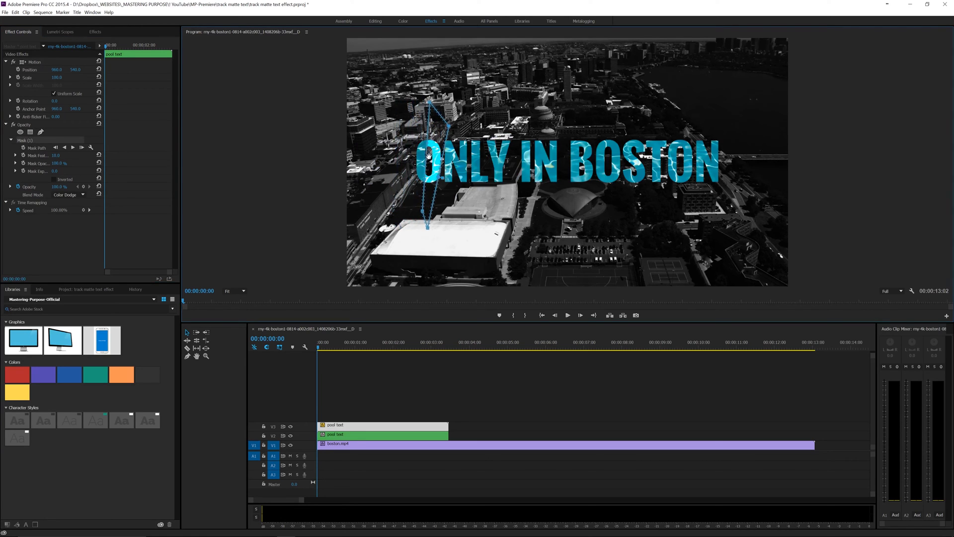
# Step: Move the highlight mask left of the title, keyframe its Mask Path, then jump to the clip end
pyautogui.moveTo(429, 164); pyautogui.dragTo(402, 152)
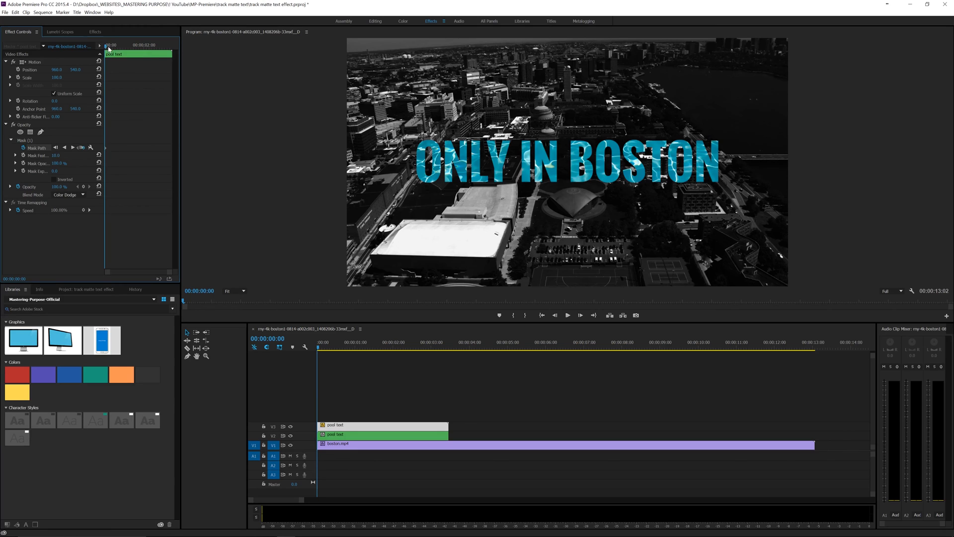
pyautogui.click(446, 342)
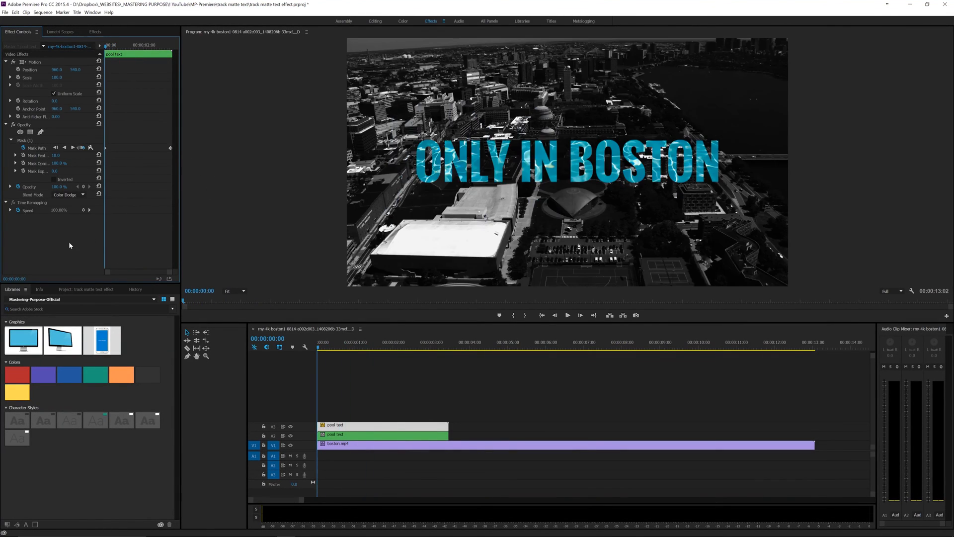
pyautogui.click(567, 314)
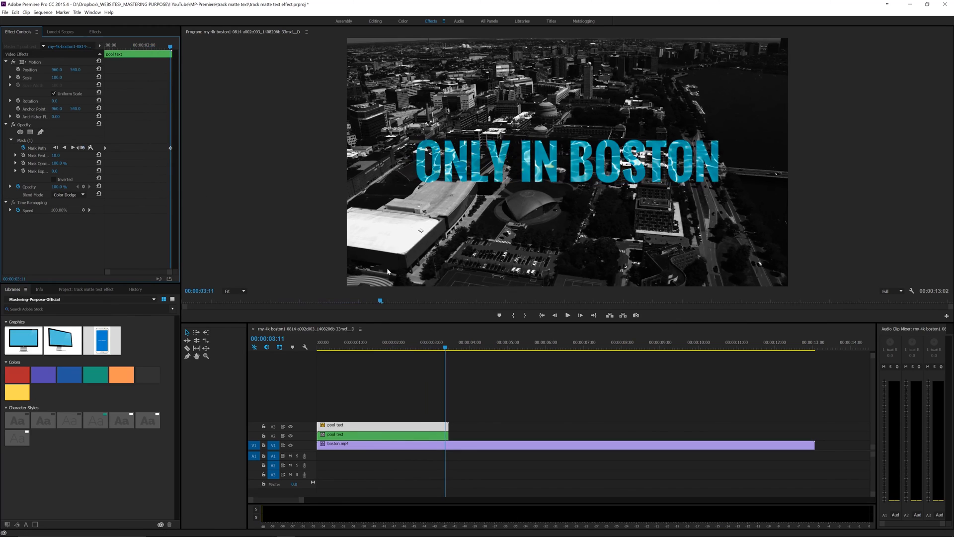
pyautogui.moveTo(36, 250)
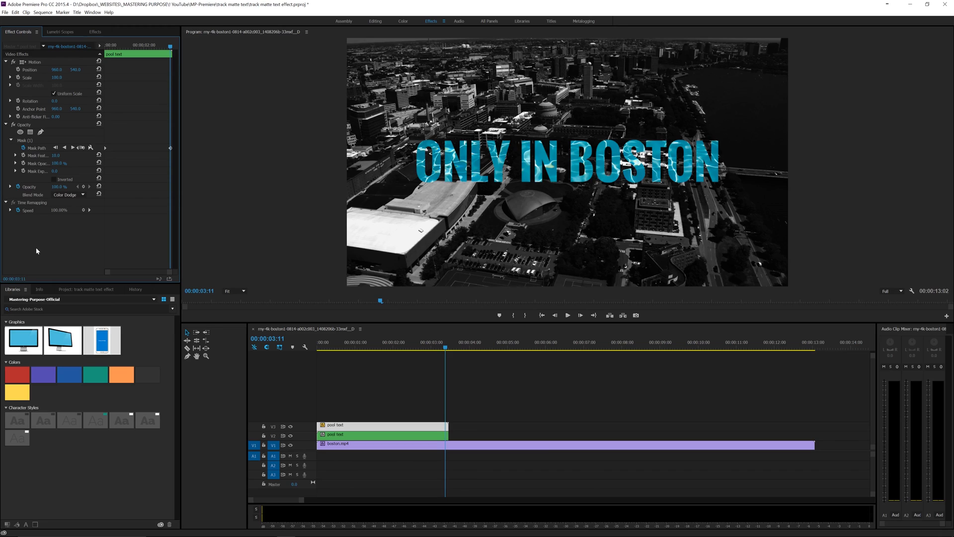
pyautogui.moveTo(44, 246)
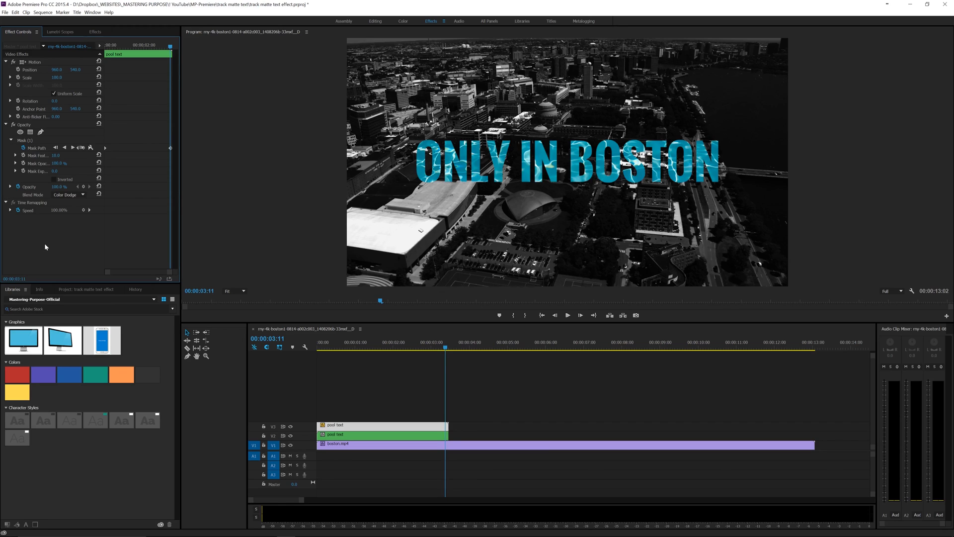